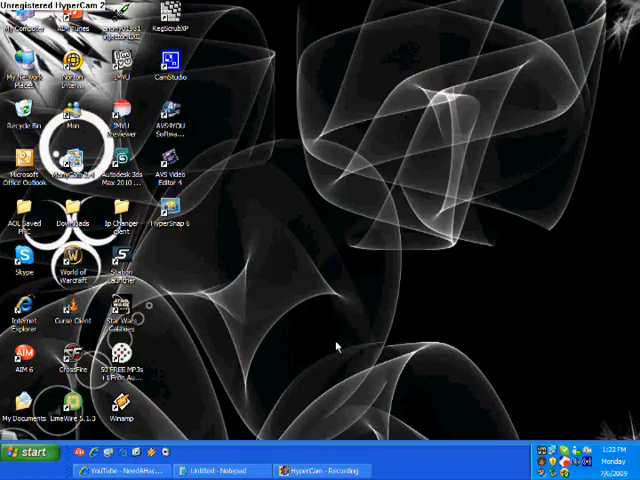
pyautogui.moveTo(332, 437)
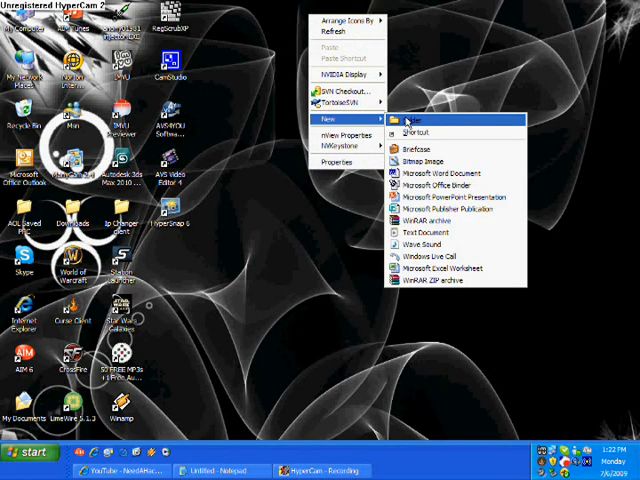
# Create a folder on the desktop and keep its default name, New Folder.
pyautogui.click(412, 118)
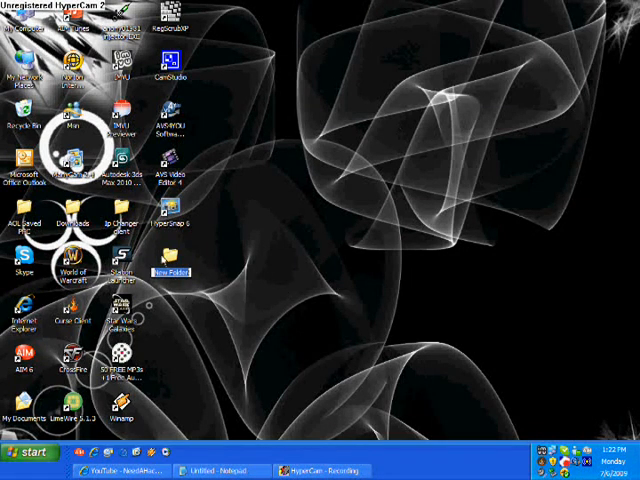
pyautogui.click(222, 470)
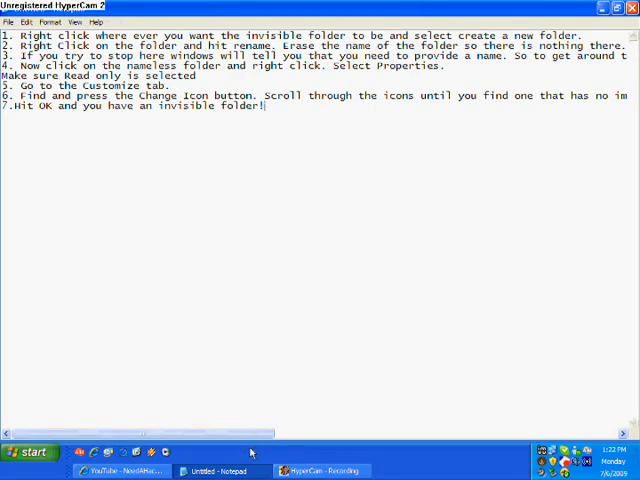
pyautogui.moveTo(203, 306)
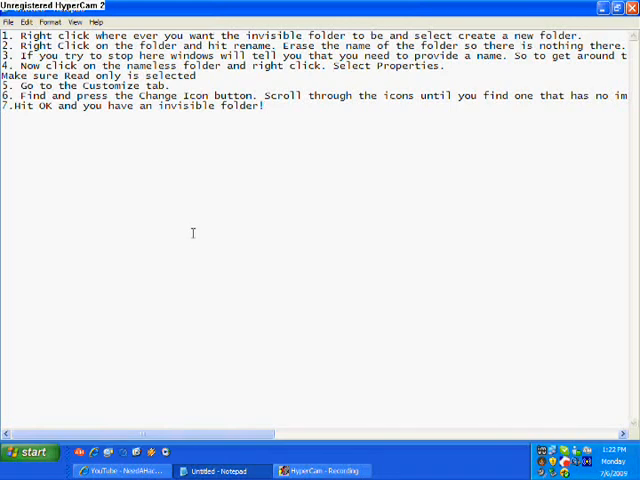
pyautogui.moveTo(263, 342)
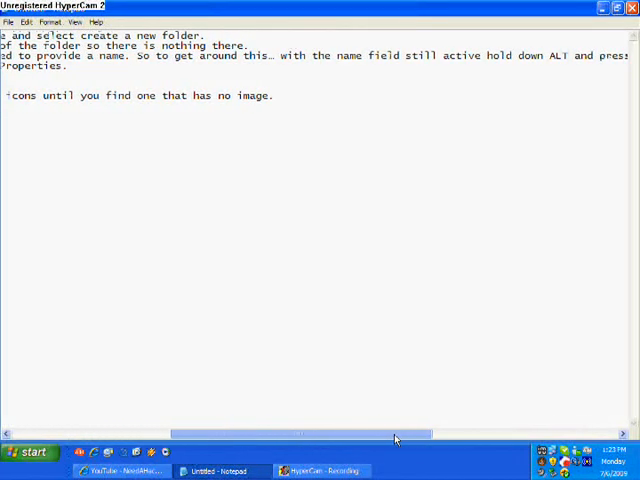
pyautogui.hscroll(3)
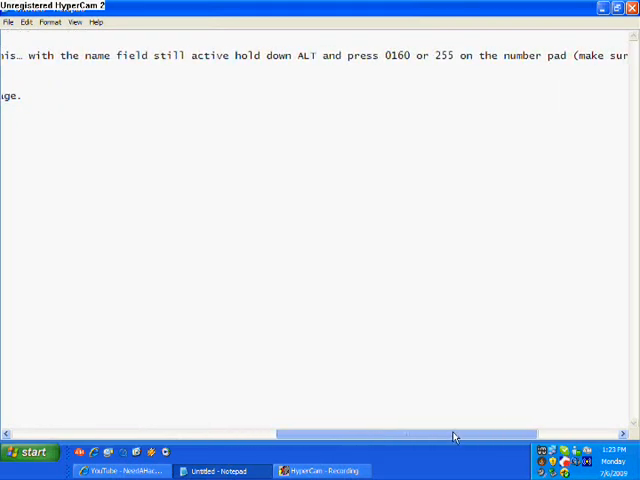
pyautogui.hscroll(3)
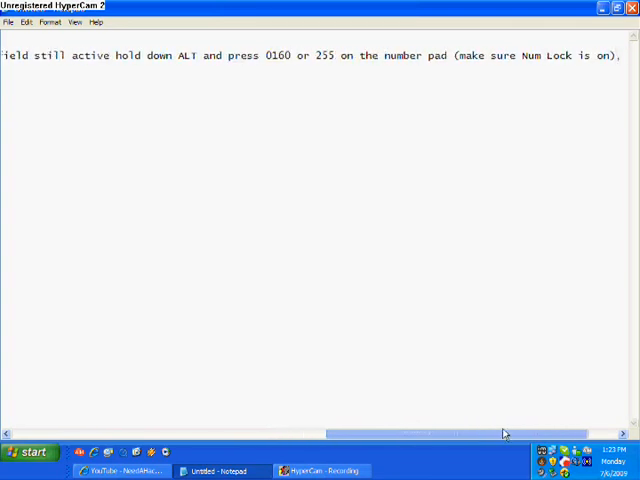
pyautogui.hscroll(3)
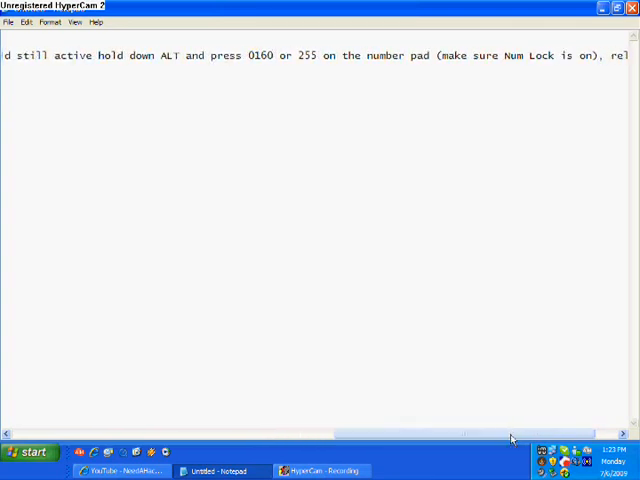
pyautogui.moveTo(513, 440)
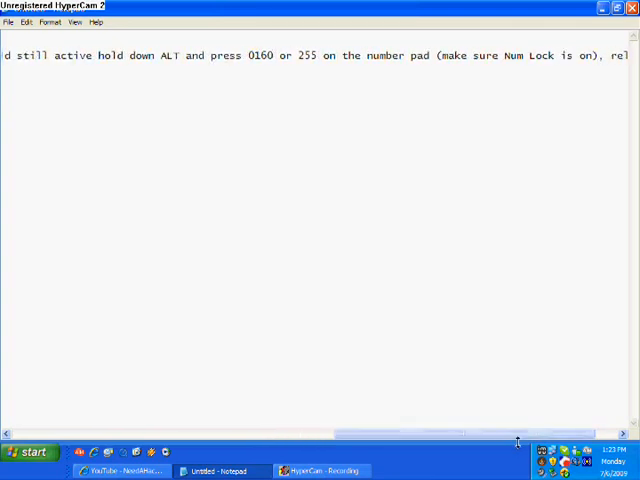
pyautogui.moveTo(558, 419)
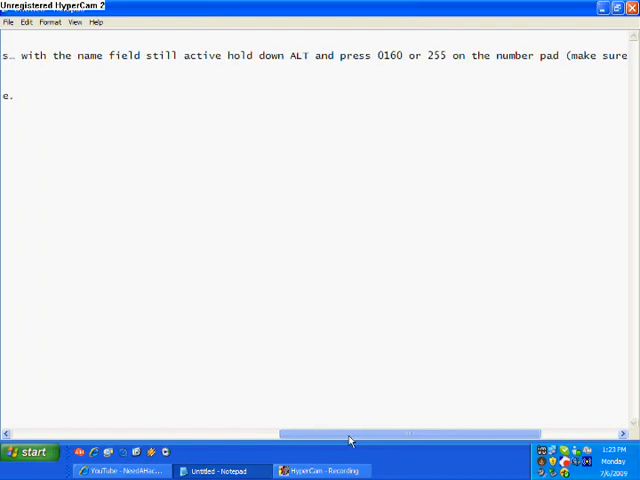
pyautogui.moveTo(103, 403)
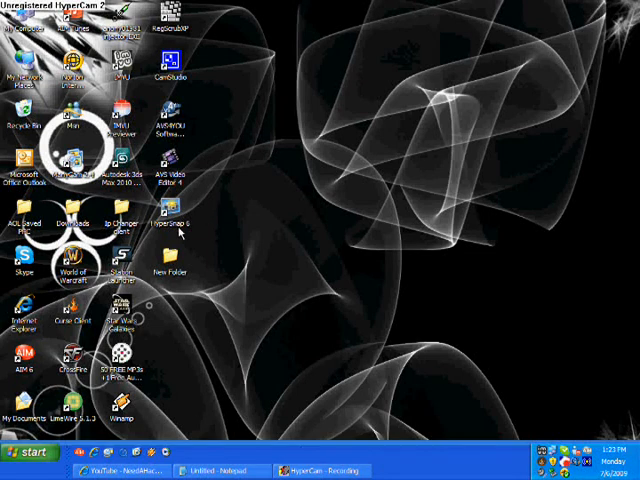
# Select New Folder on the desktop and start renaming it to a blank name.
pyautogui.click(174, 263)
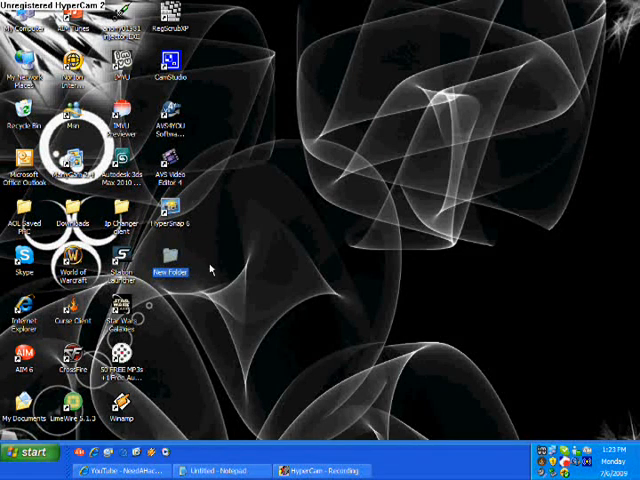
pyautogui.rightClick(170, 272)
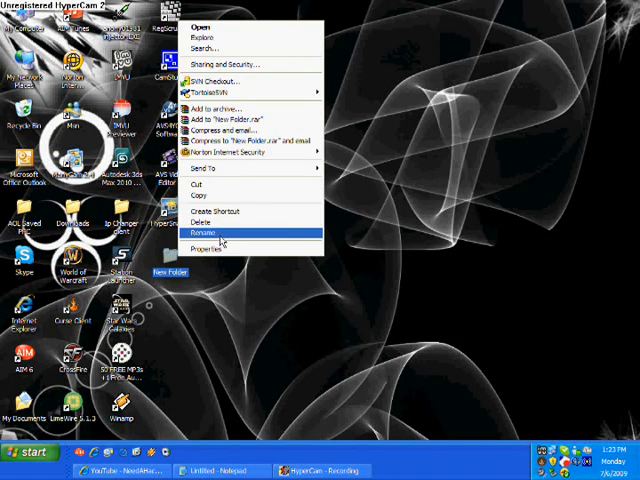
pyautogui.click(205, 233)
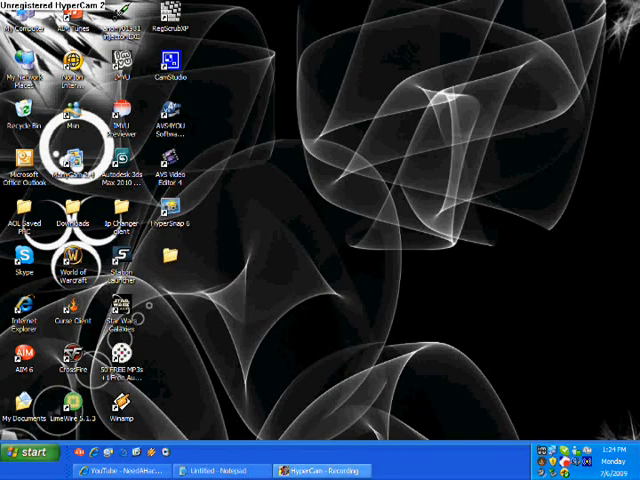
pyautogui.moveTo(305, 418)
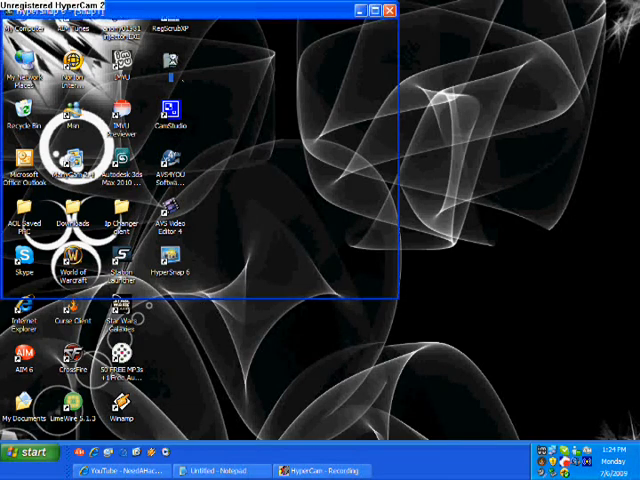
pyautogui.doubleClick(166, 260)
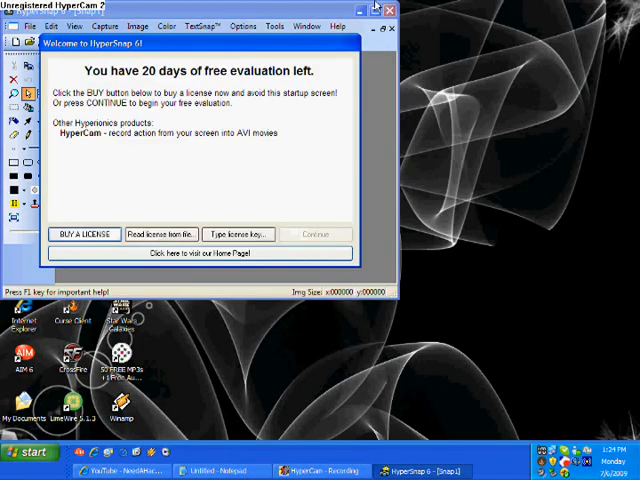
pyautogui.moveTo(385, 64)
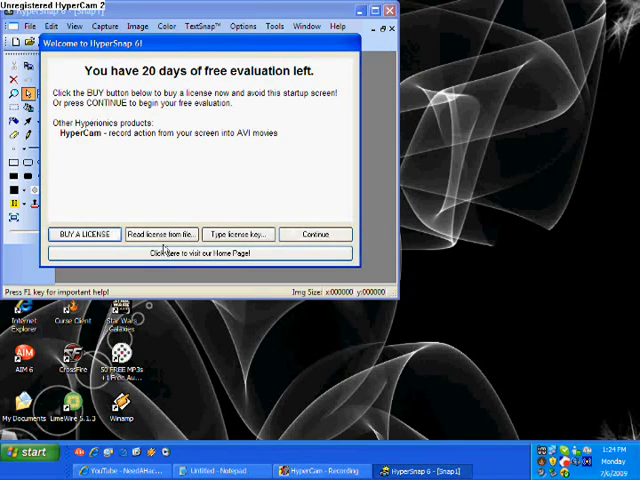
pyautogui.click(315, 234)
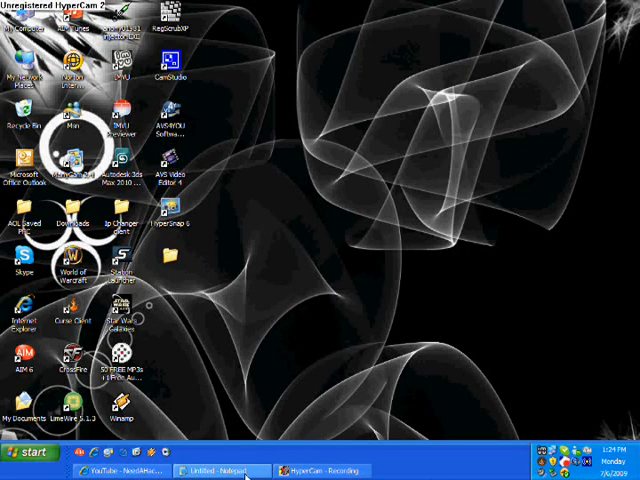
# Bring back the Notepad instructions, then show the folder's Customize tab in Properties.
pyautogui.click(220, 470)
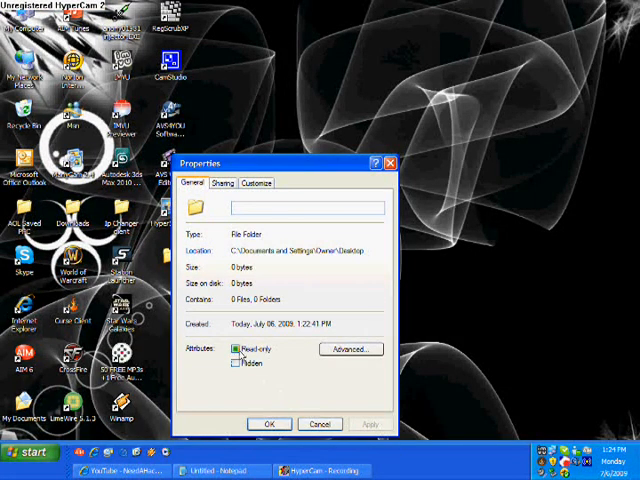
pyautogui.click(258, 183)
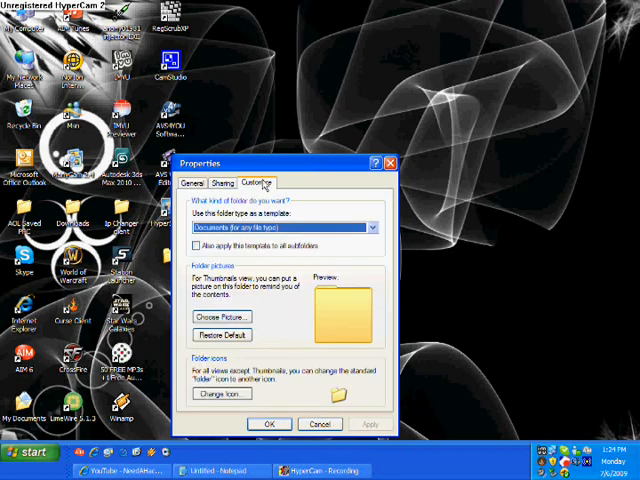
pyautogui.moveTo(330, 247)
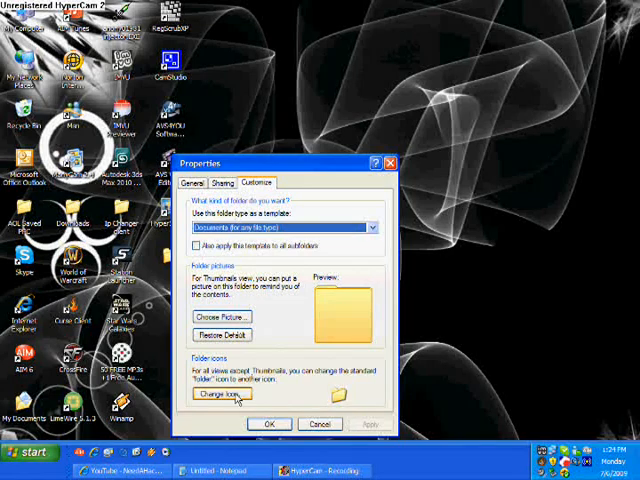
# Give the nameless folder a blank icon and agree to enable folder tasks.
pyautogui.click(233, 394)
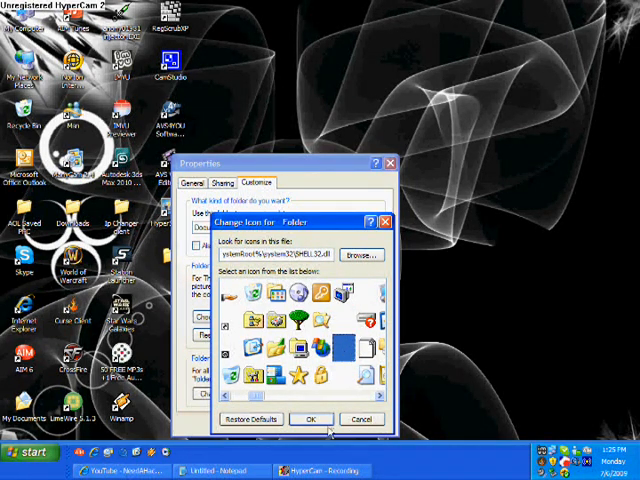
pyautogui.click(311, 419)
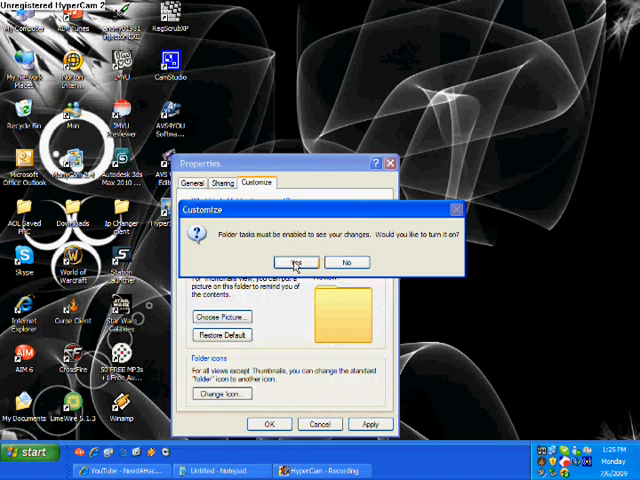
pyautogui.click(296, 262)
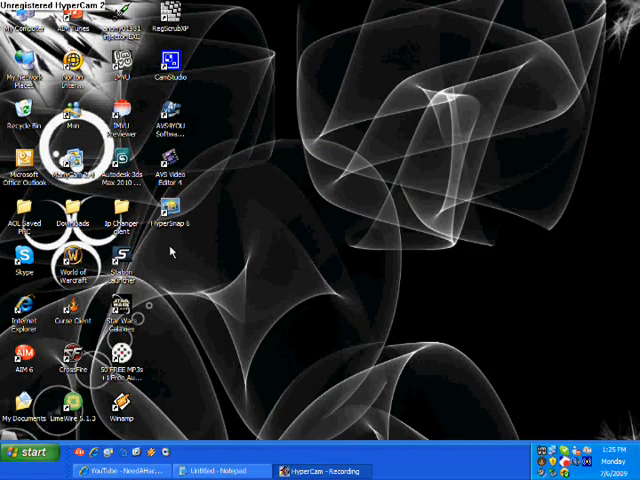
pyautogui.moveTo(188, 263)
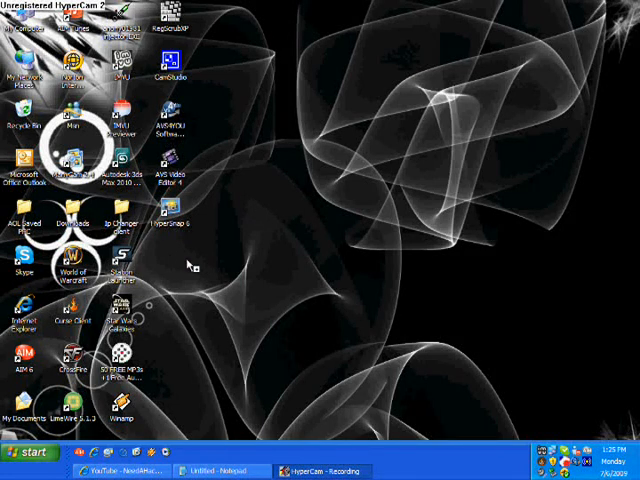
pyautogui.moveTo(188, 265)
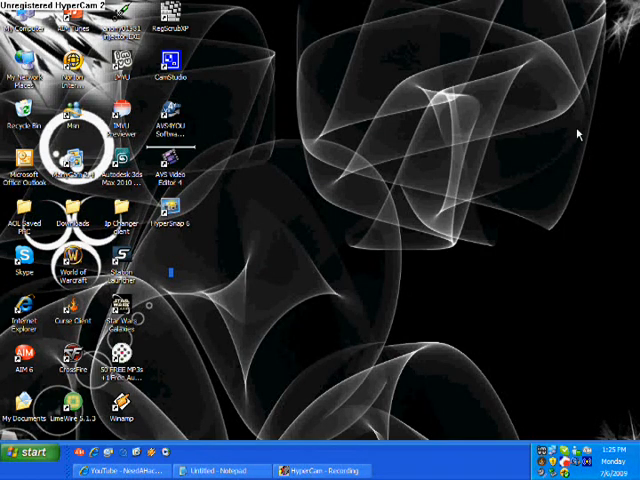
pyautogui.moveTo(215, 263)
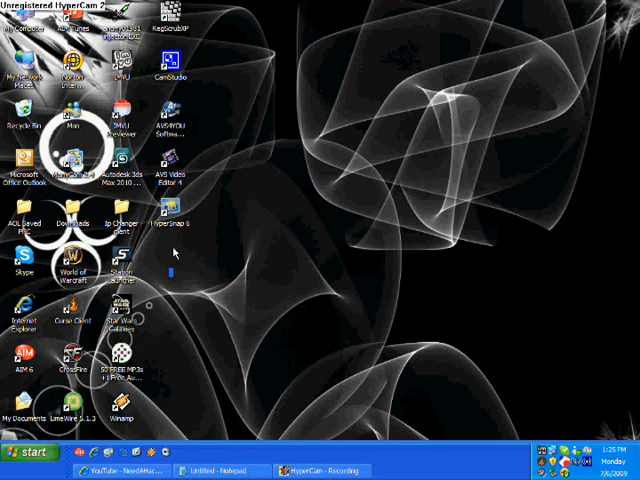
pyautogui.moveTo(470, 390)
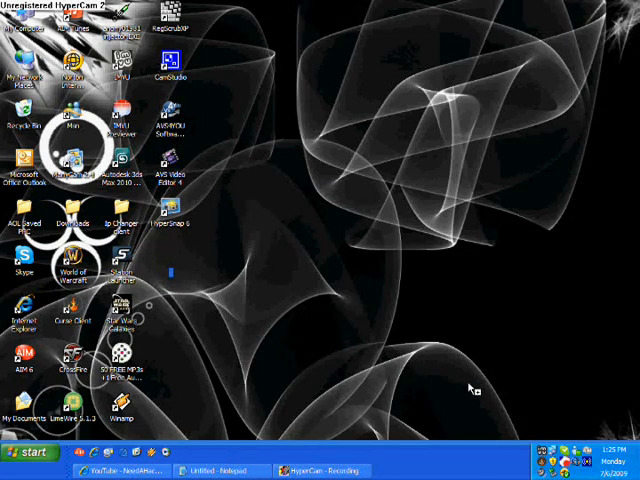
pyautogui.moveTo(165, 245)
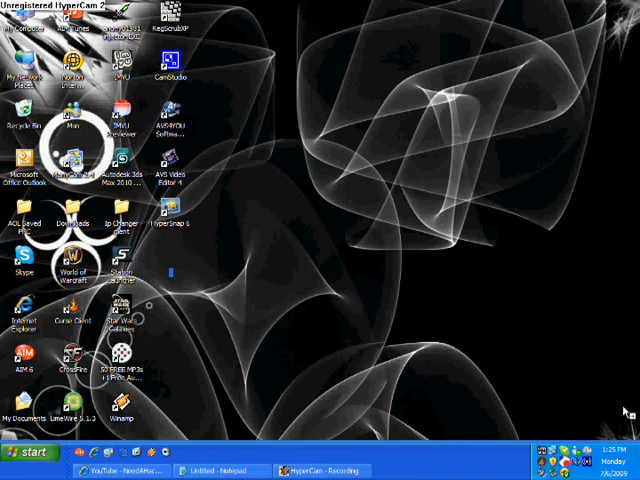
pyautogui.moveTo(430, 264)
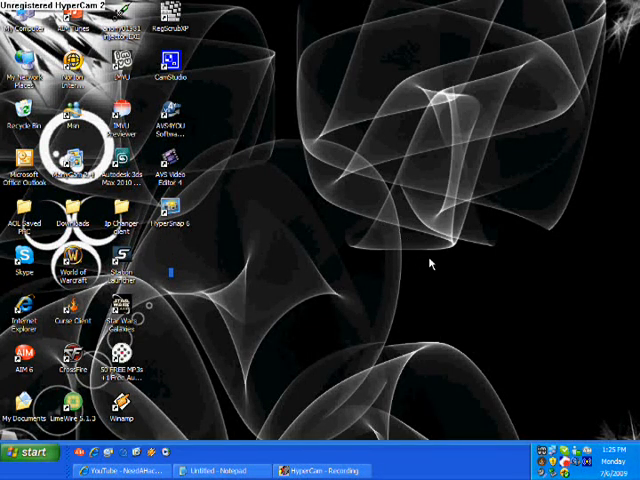
pyautogui.moveTo(178, 267)
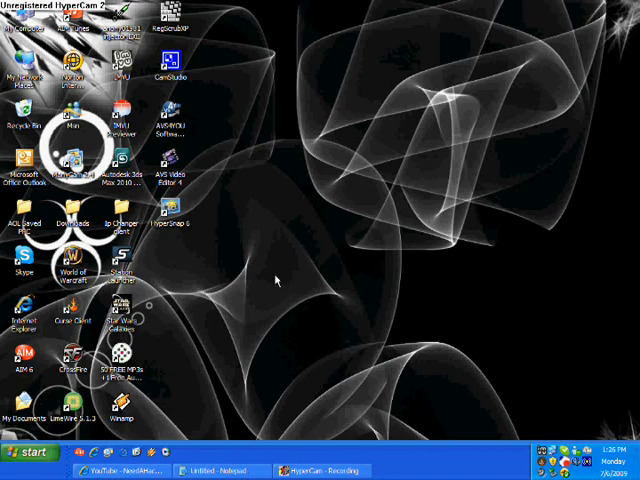
pyautogui.moveTo(303, 242)
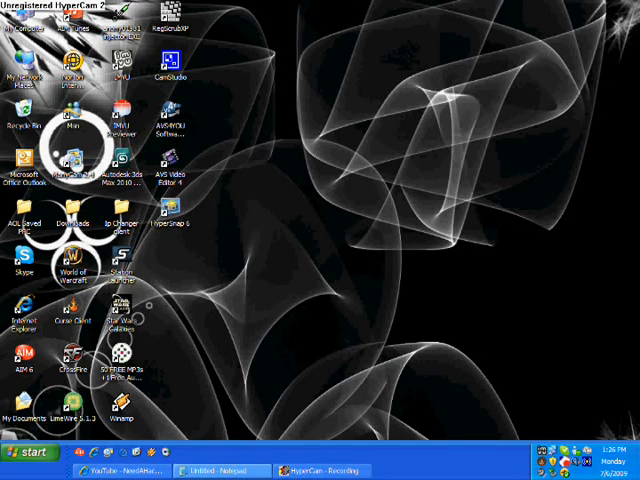
# Show the Notepad notes, scrolled to the line about holding ALT and typing 0160 or 255.
pyautogui.click(222, 470)
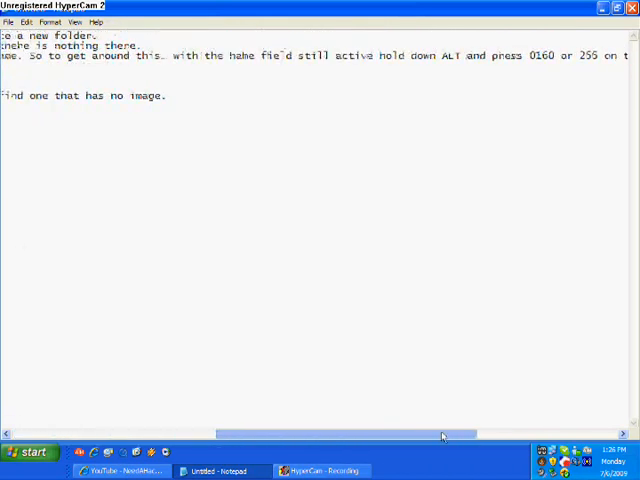
pyautogui.hscroll(3)
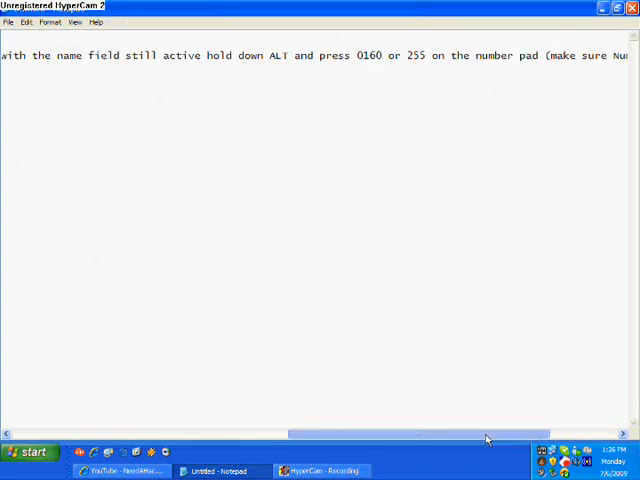
pyautogui.hscroll(3)
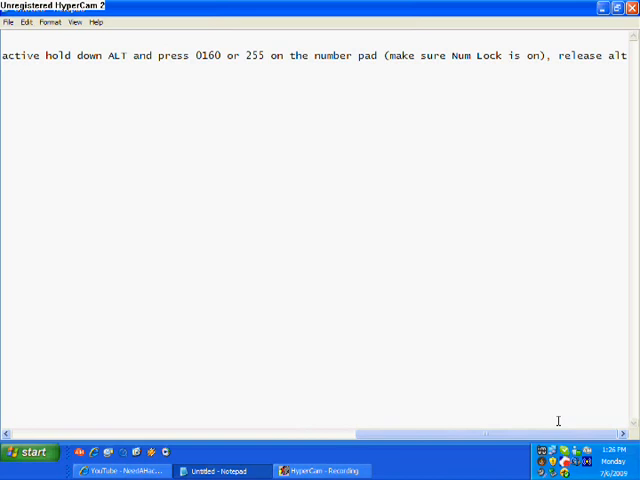
pyautogui.hscroll(-3)
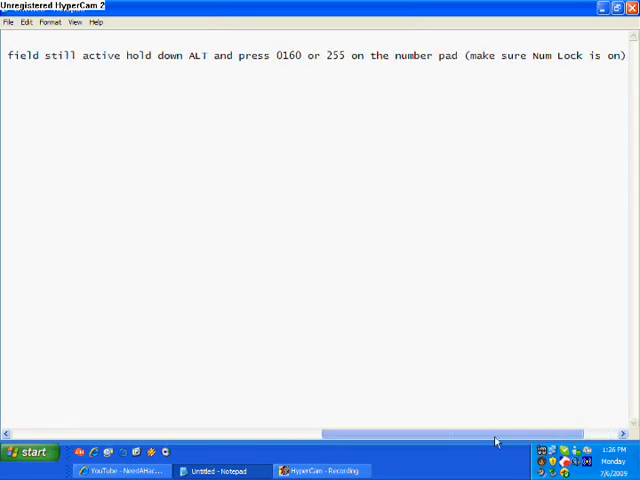